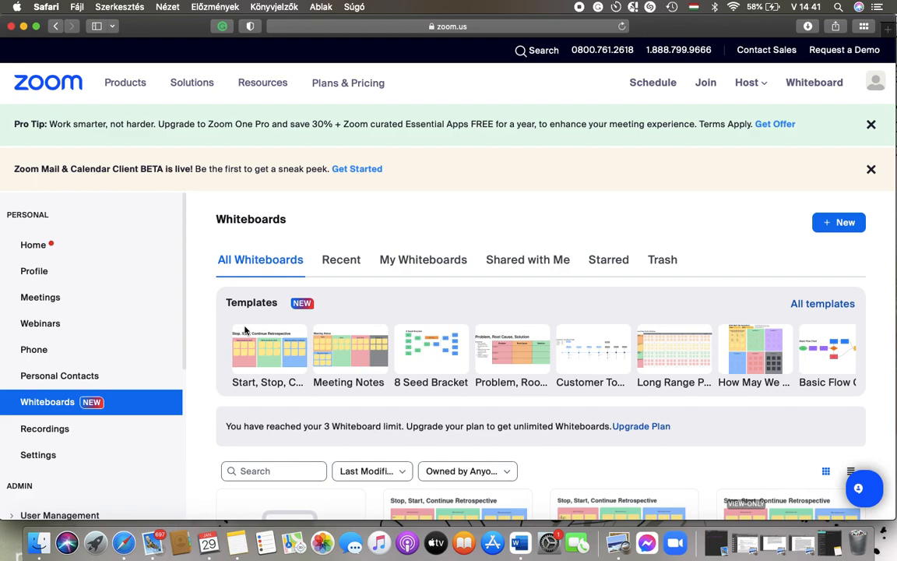
mouse_move(282, 349)
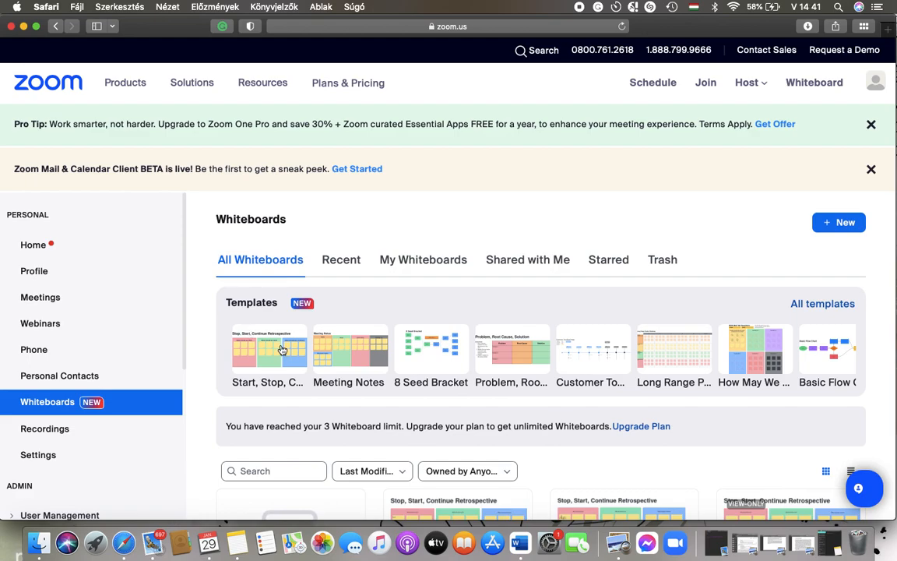
mouse_move(247, 389)
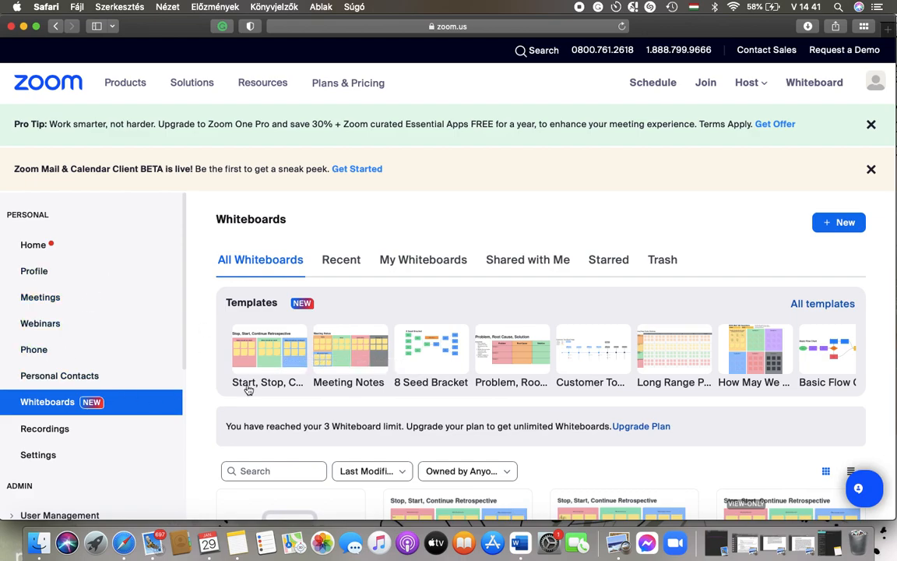
Create a new board from the Start, Stop, Continue Retrospective template.
left_click(268, 350)
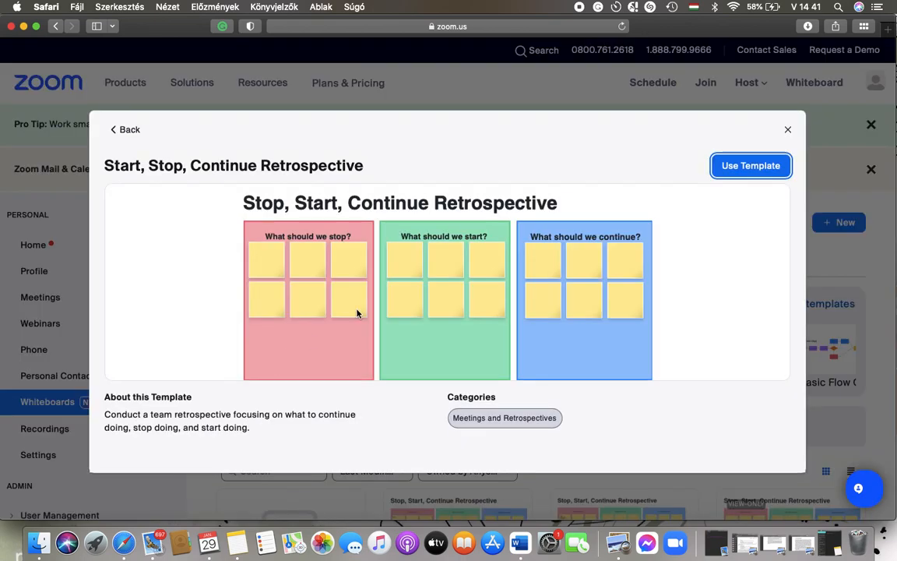
mouse_move(751, 165)
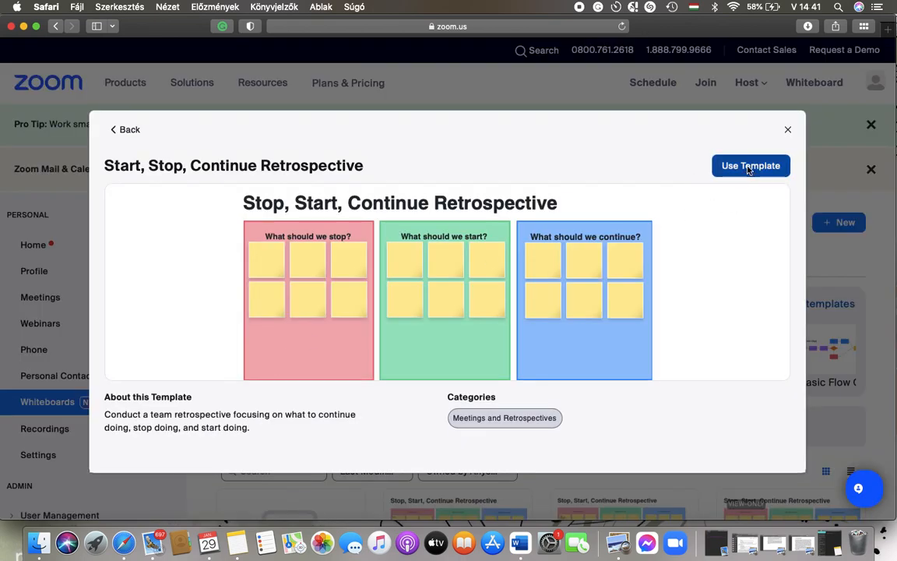
left_click(750, 165)
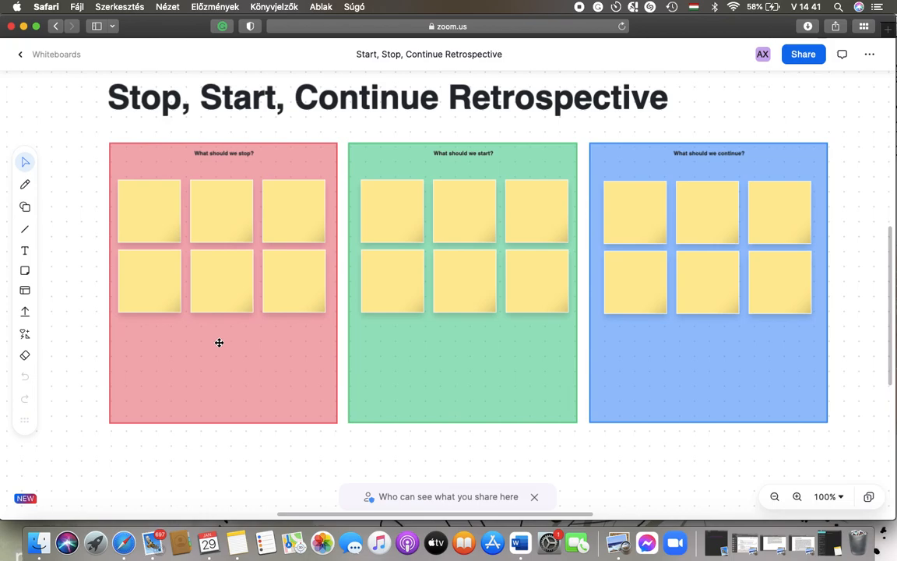
mouse_move(91, 361)
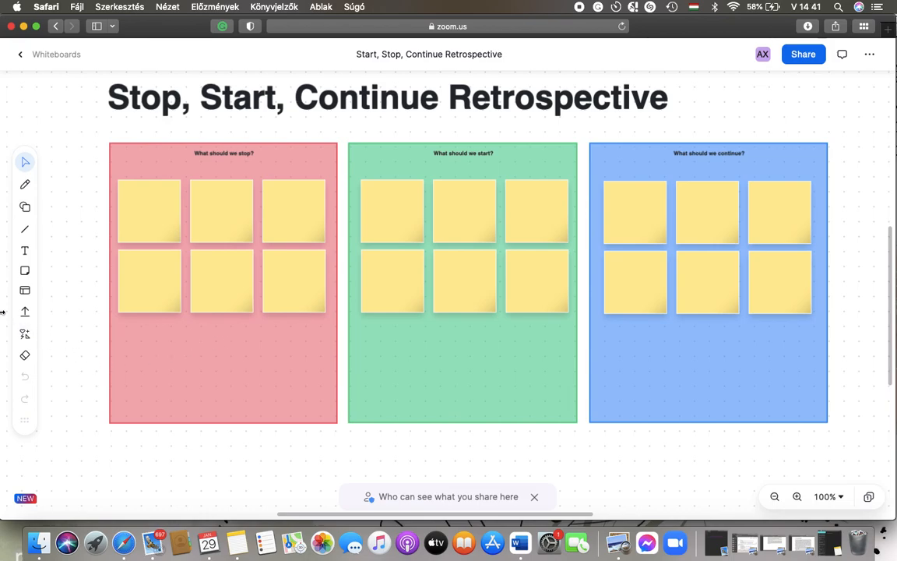
mouse_move(25, 311)
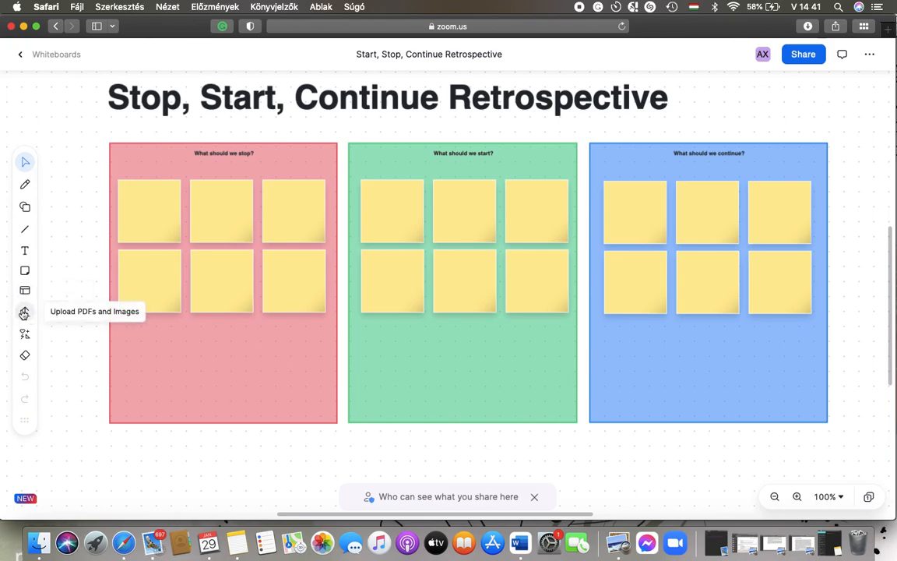
Begin adding a PDF via the Upload PDFs and Images tool on the left toolbar.
left_click(25, 313)
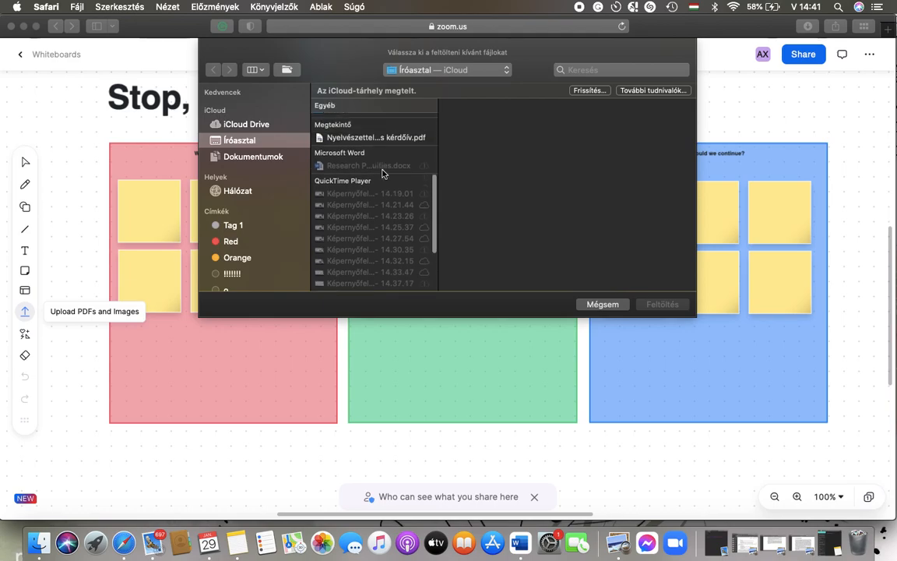
Choose 'Nyelvészettel kapcsolatos kérdőív.pdf' and confirm the upload with Feltöltés.
left_click(373, 137)
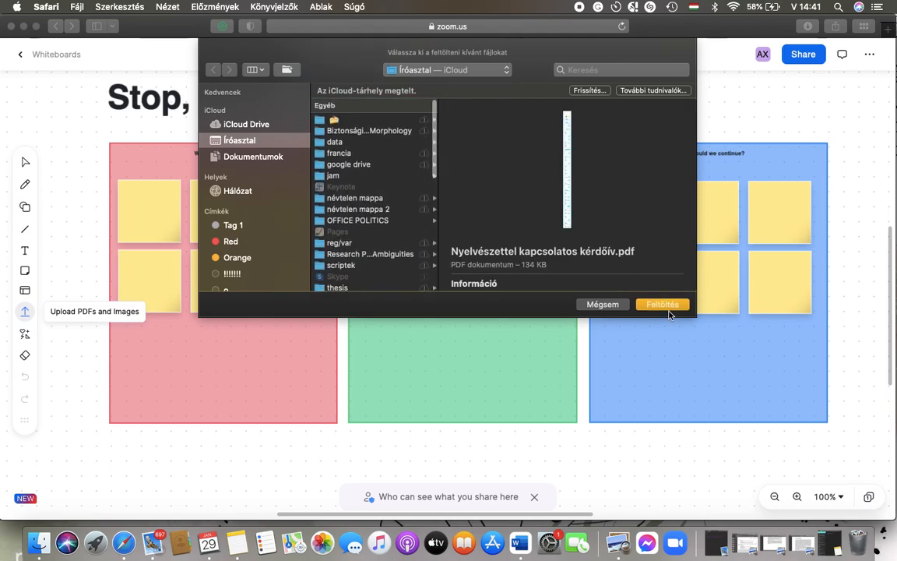
left_click(661, 304)
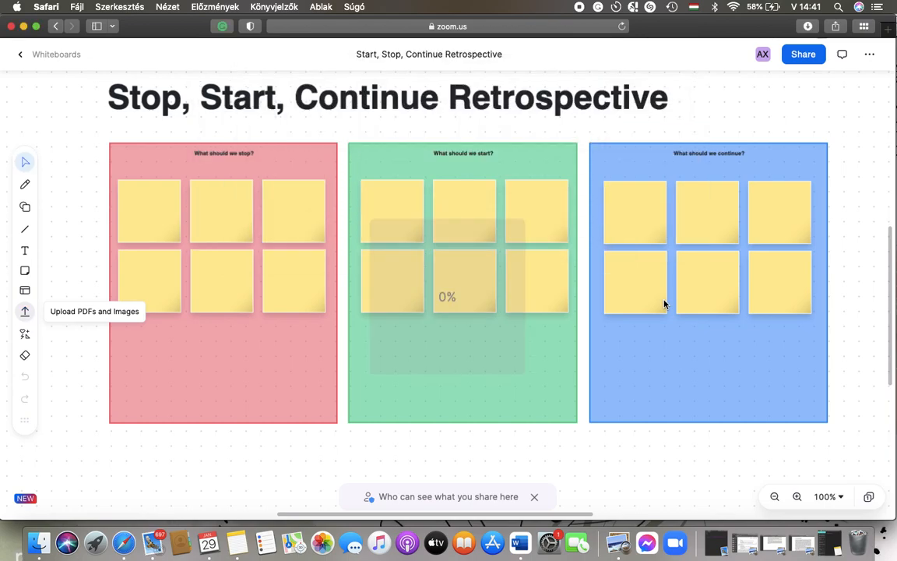
mouse_move(466, 308)
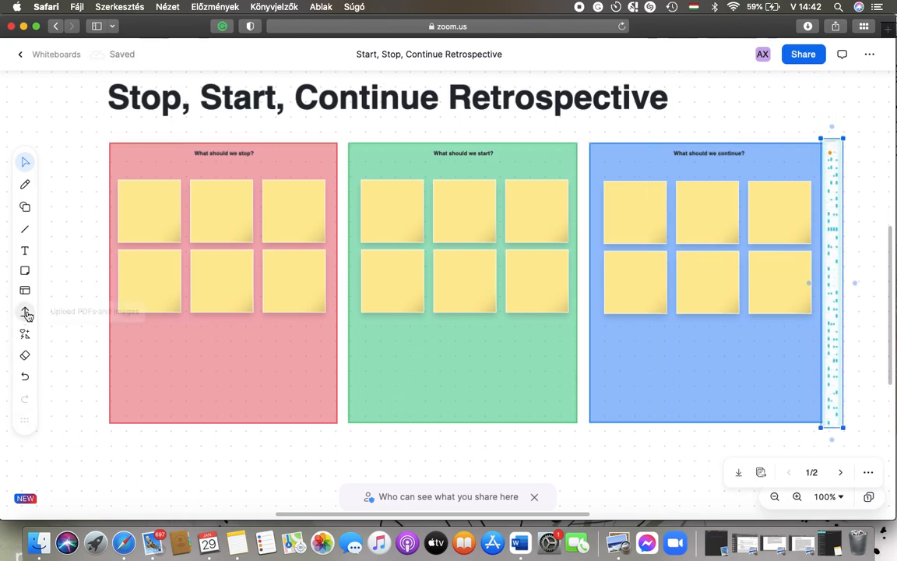
mouse_move(25, 313)
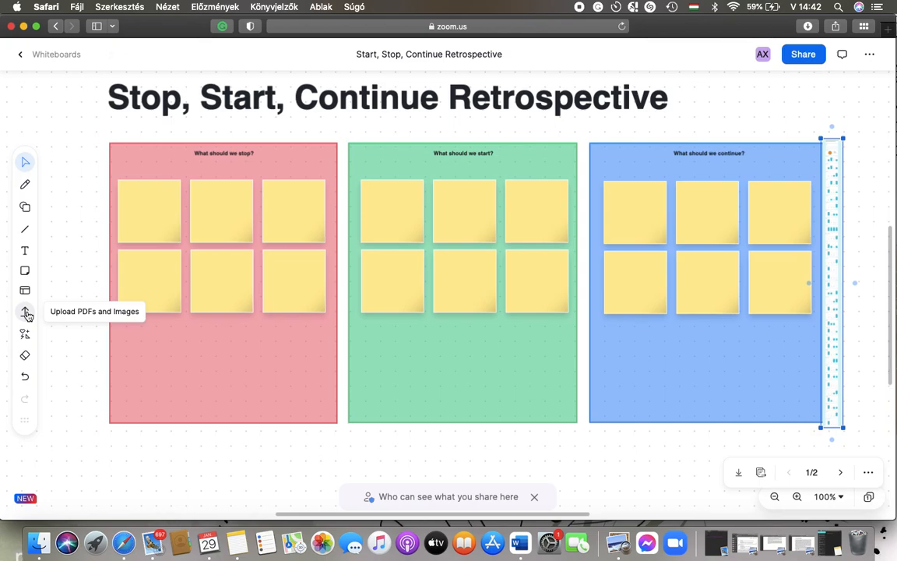